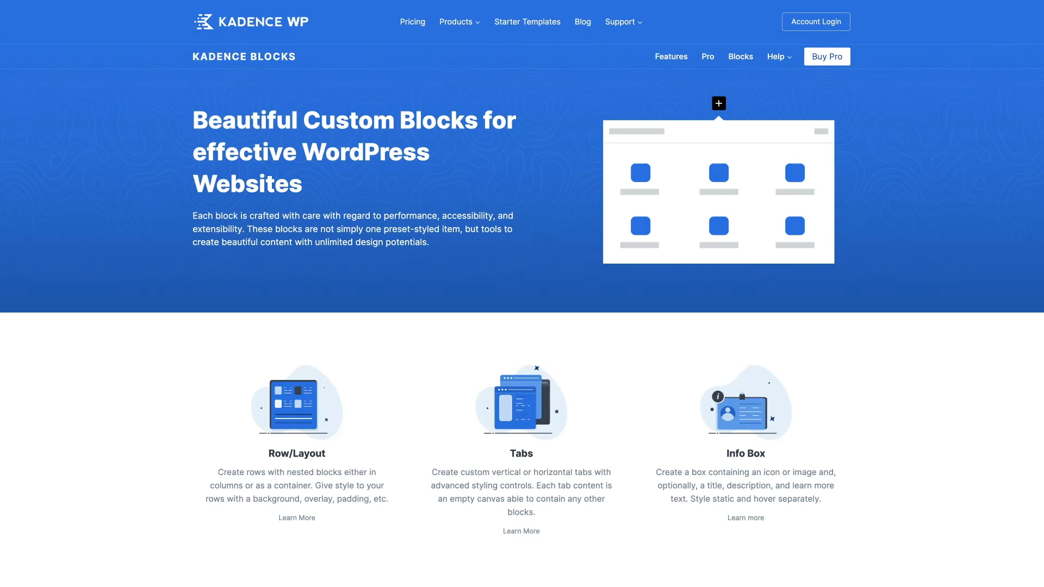
mouse_move(509, 447)
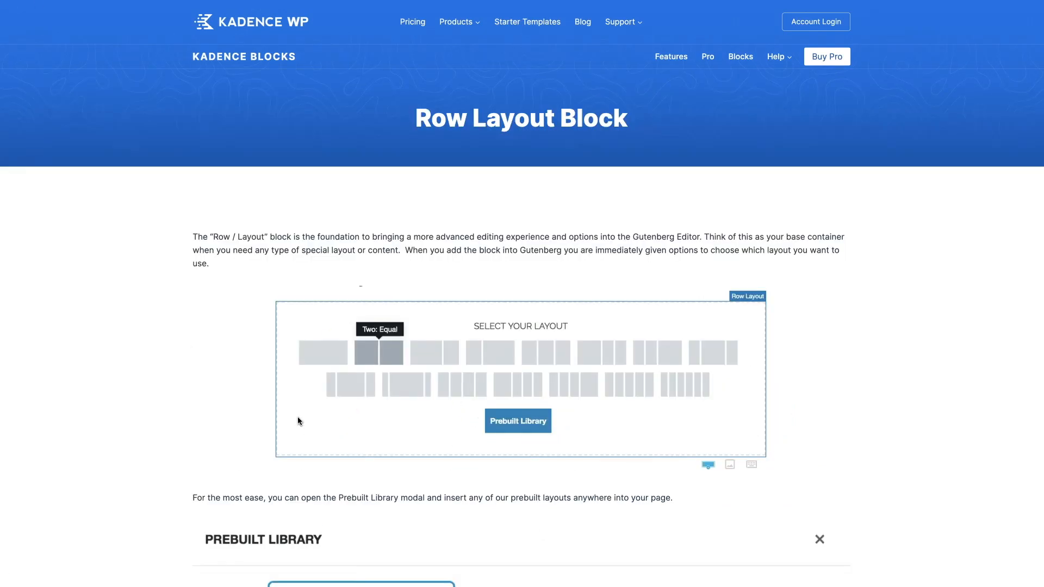
Scroll down the Kadence Row Layout Block page to its Examples section
scroll("down", 3)
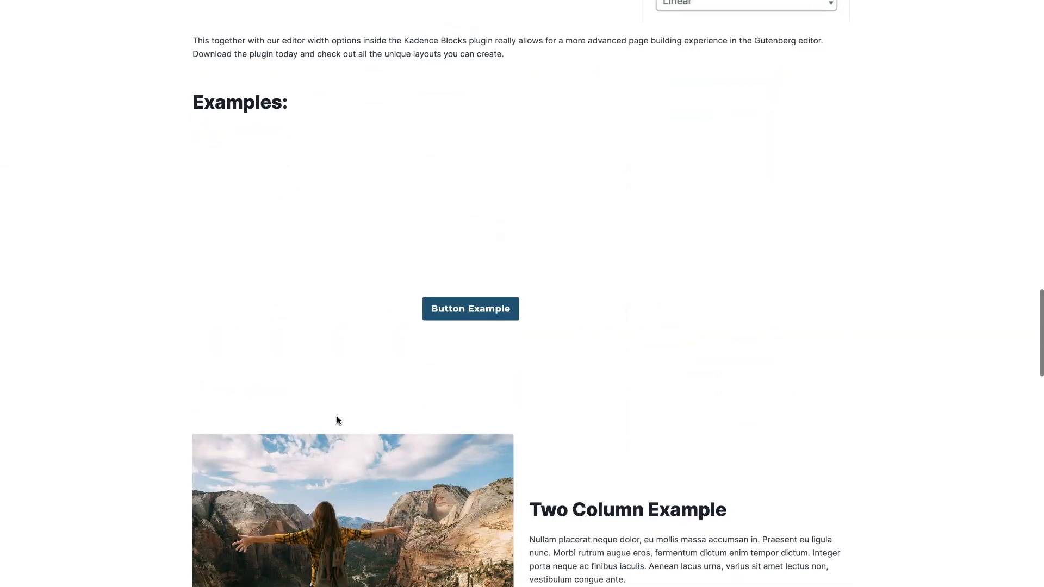
scroll("down", 3)
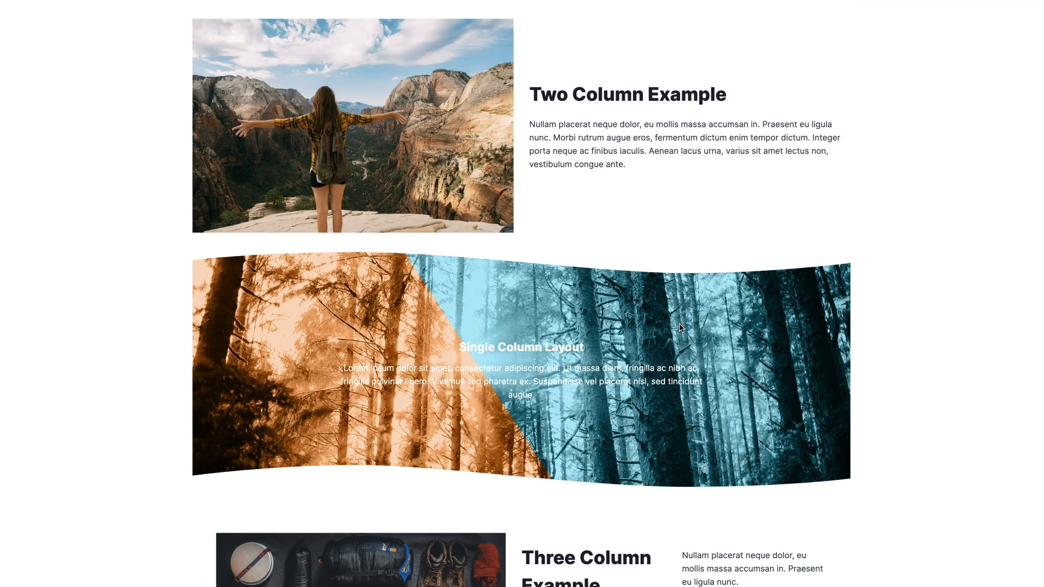
mouse_move(732, 336)
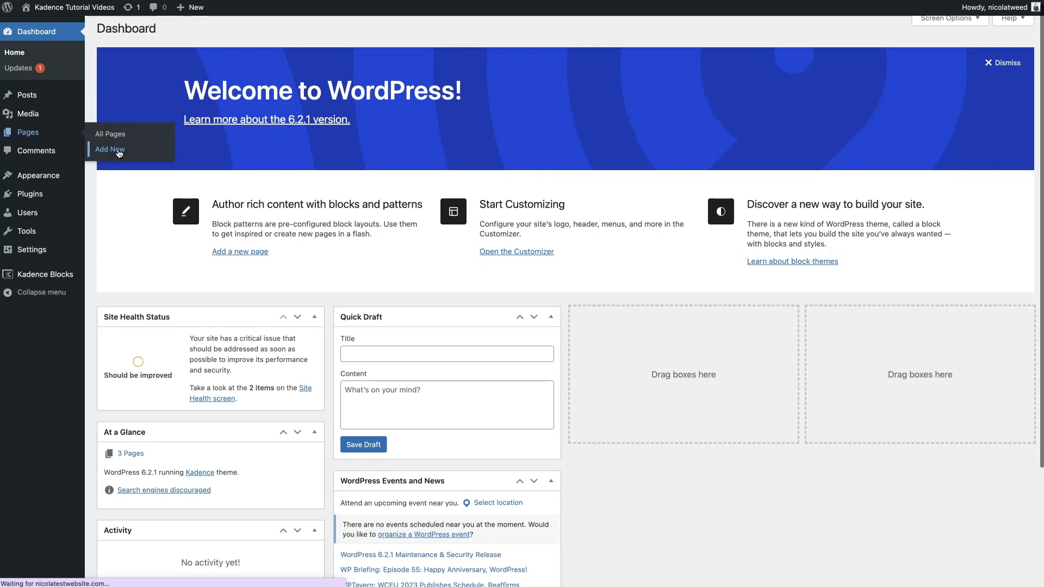
Create a new page and title it 'Row Layout Block'
left_click(109, 149)
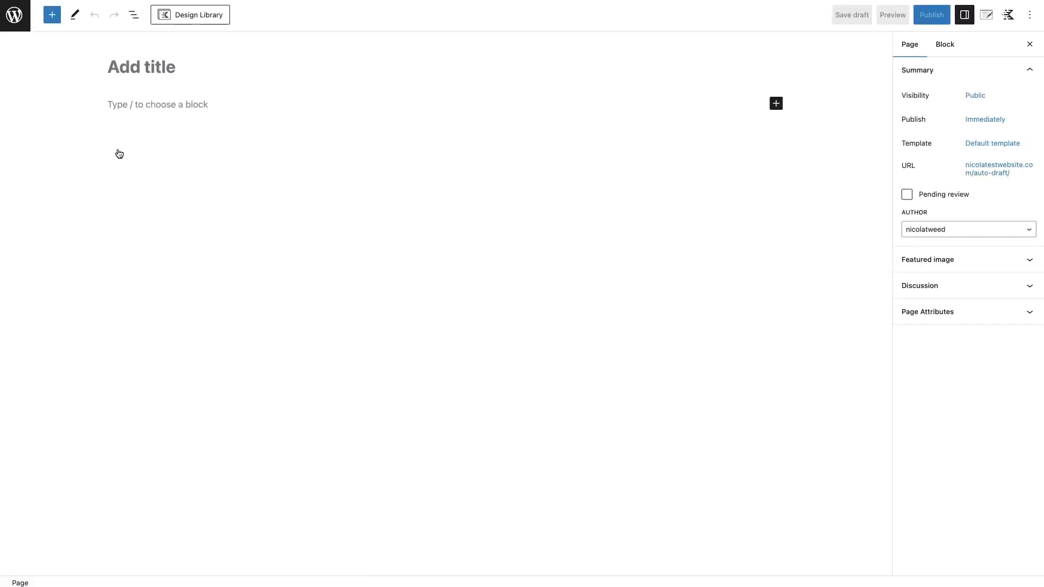
type("Row Layout Block")
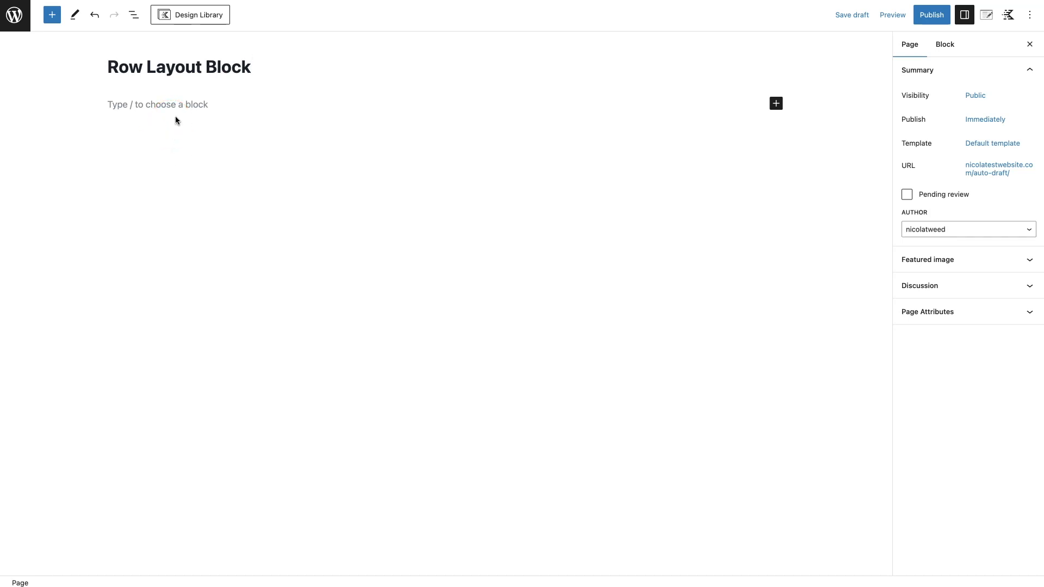
Insert a Kadence Row Layout block via the '/row layout' suggestion in the empty paragraph
left_click(645, 176)
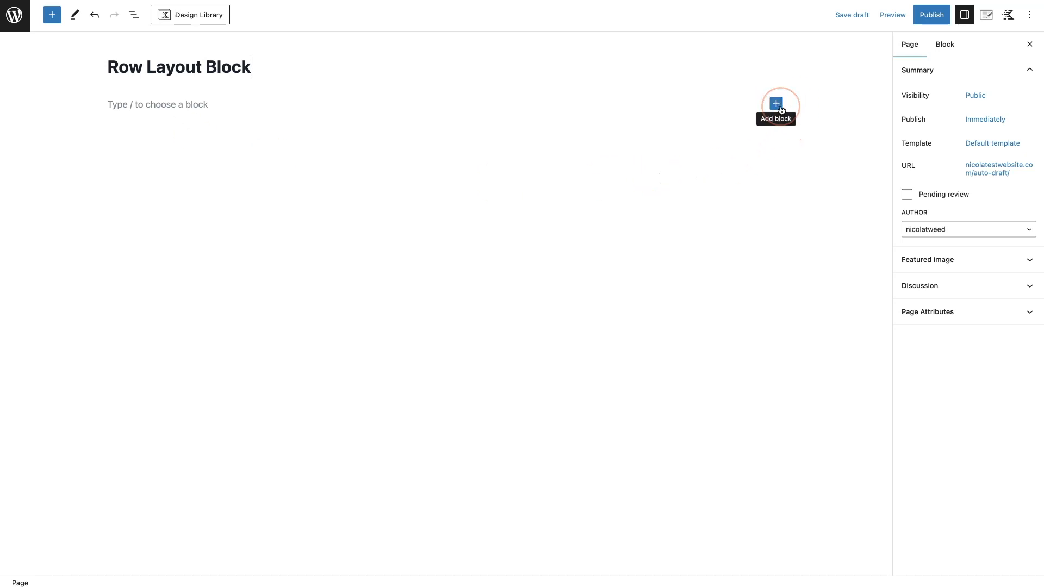
mouse_move(52, 14)
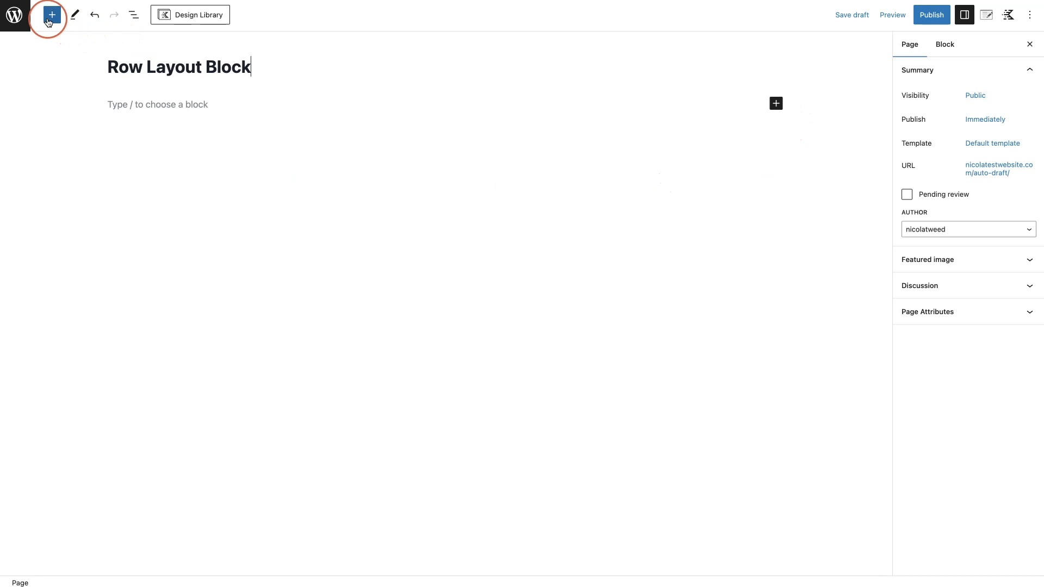
mouse_move(51, 14)
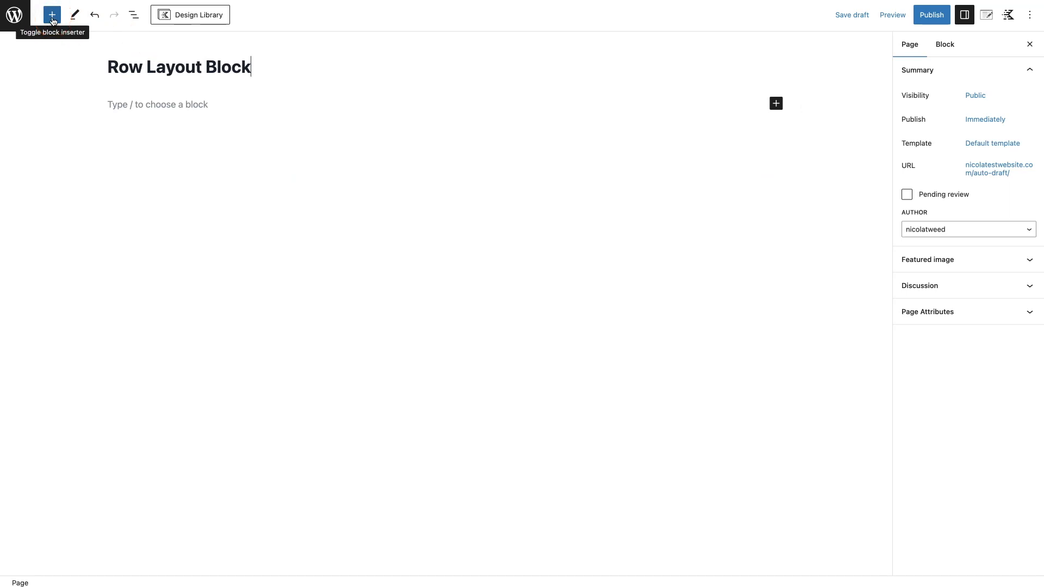
left_click(52, 14)
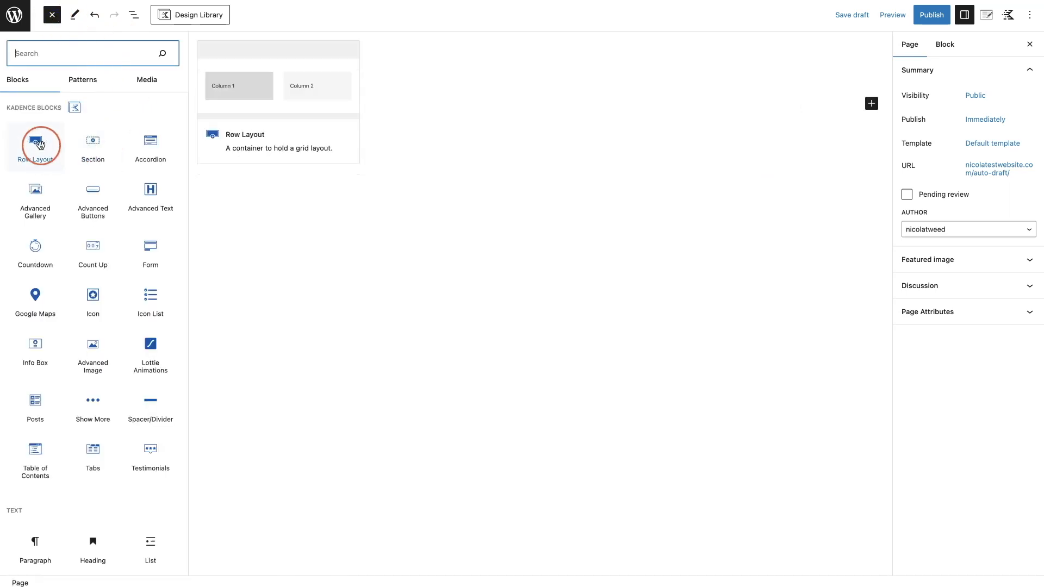
left_click(35, 144)
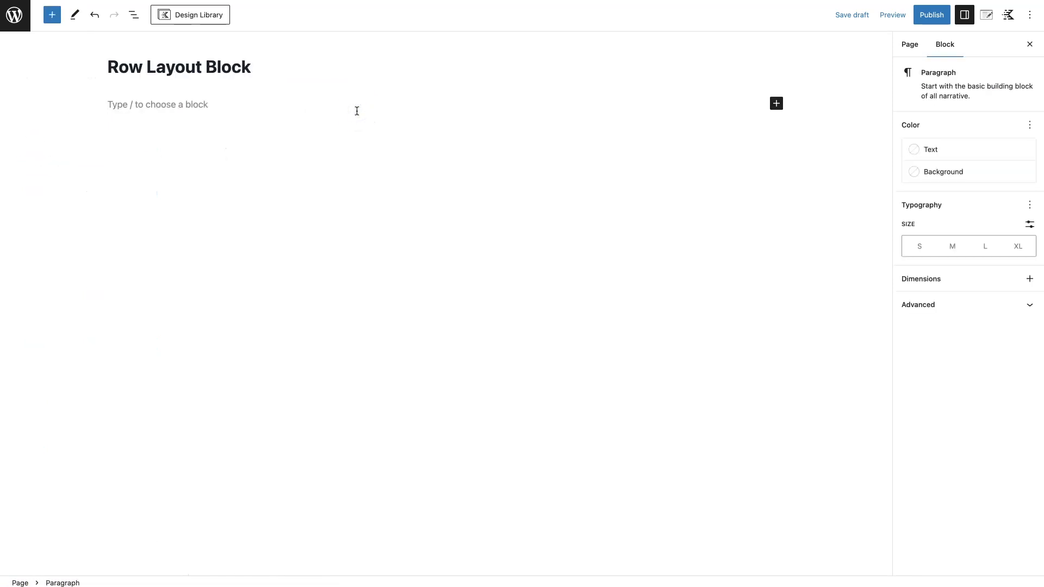
type("/")
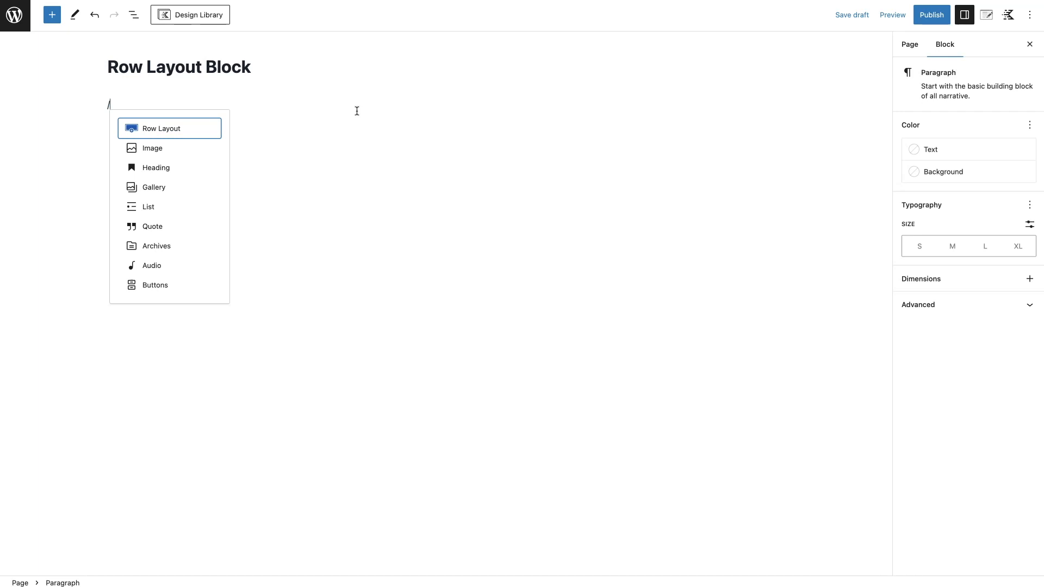
type("row")
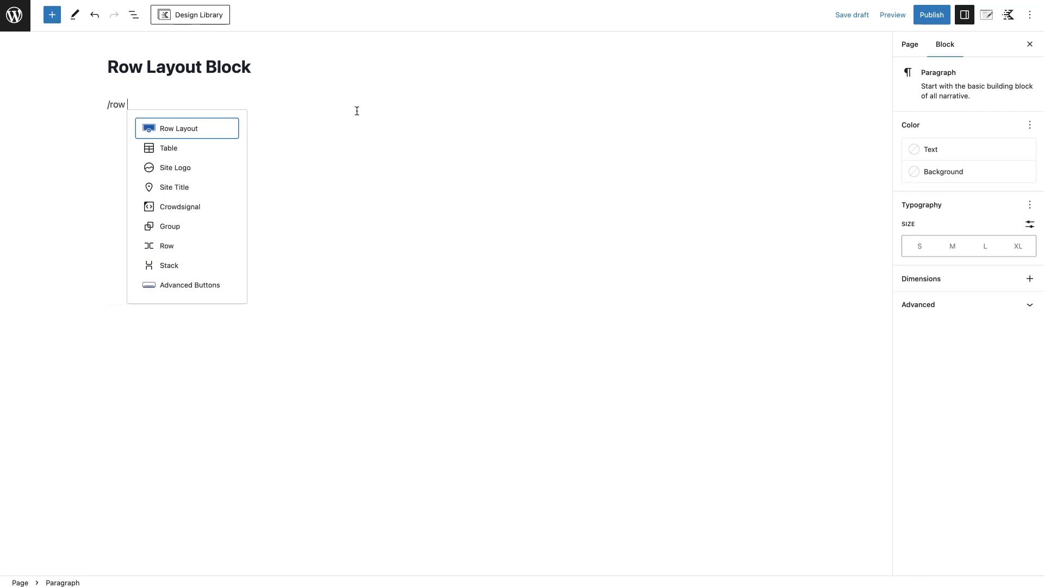
type("layout")
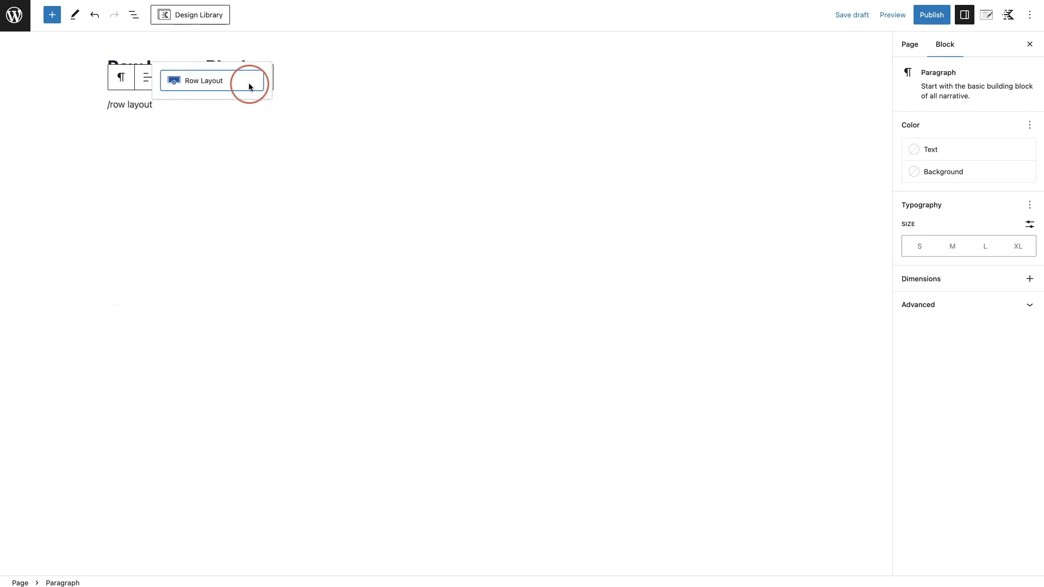
left_click(203, 79)
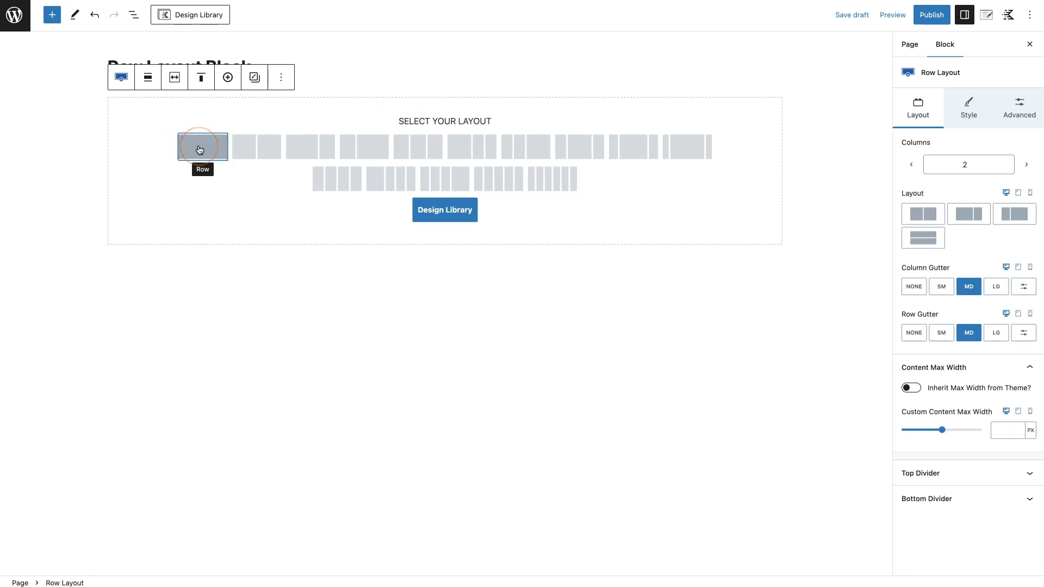
Choose a single full-width column and set the sunlit forest photo from the Media Library as its background
left_click(202, 146)
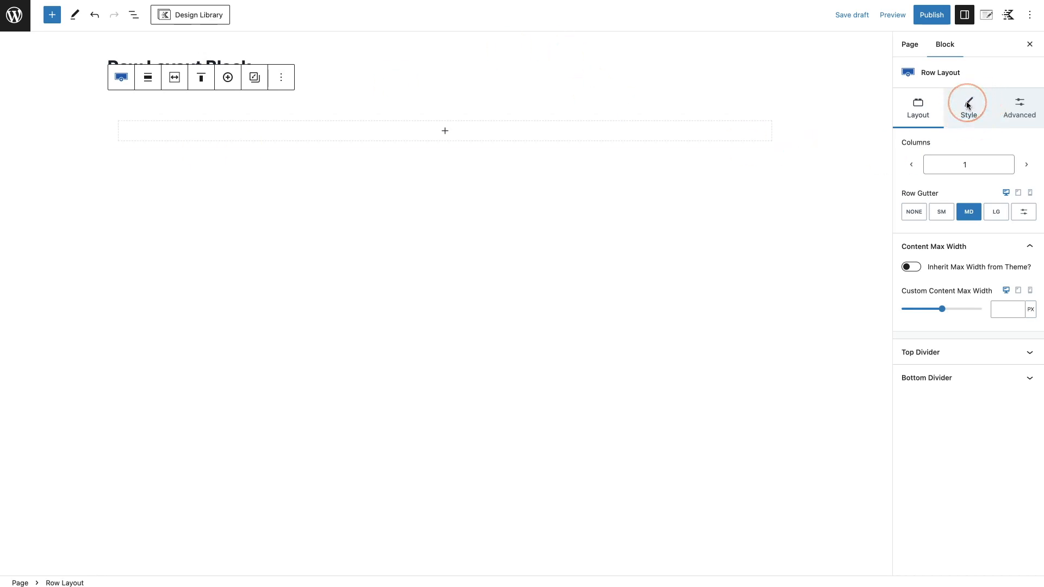
left_click(968, 105)
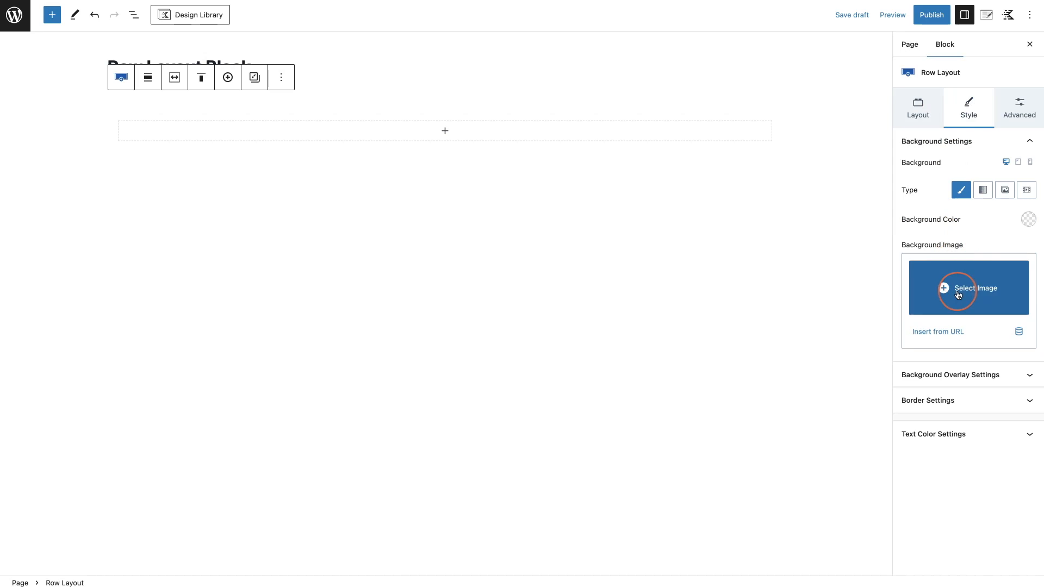
left_click(969, 287)
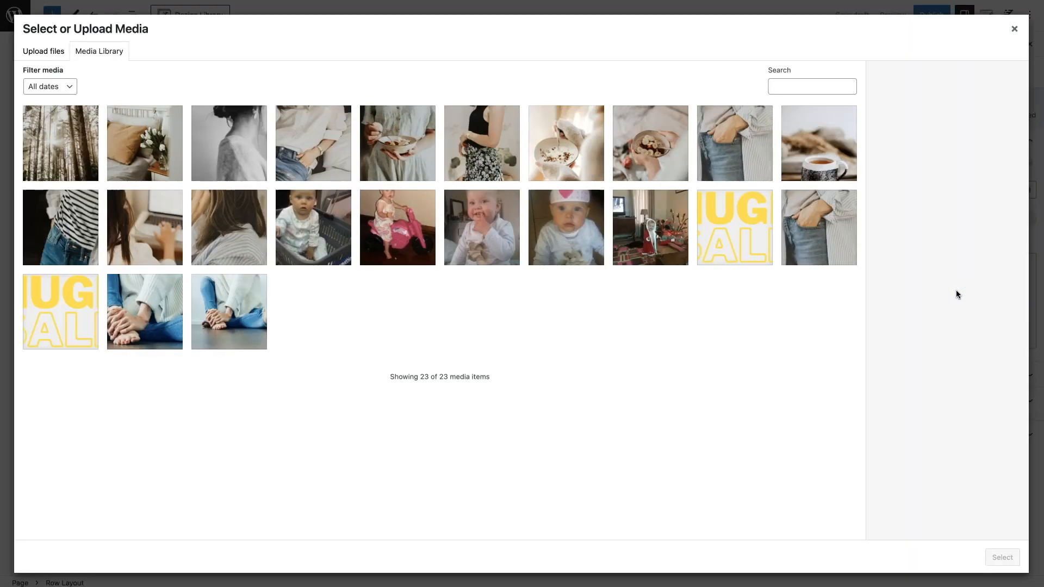
left_click(60, 143)
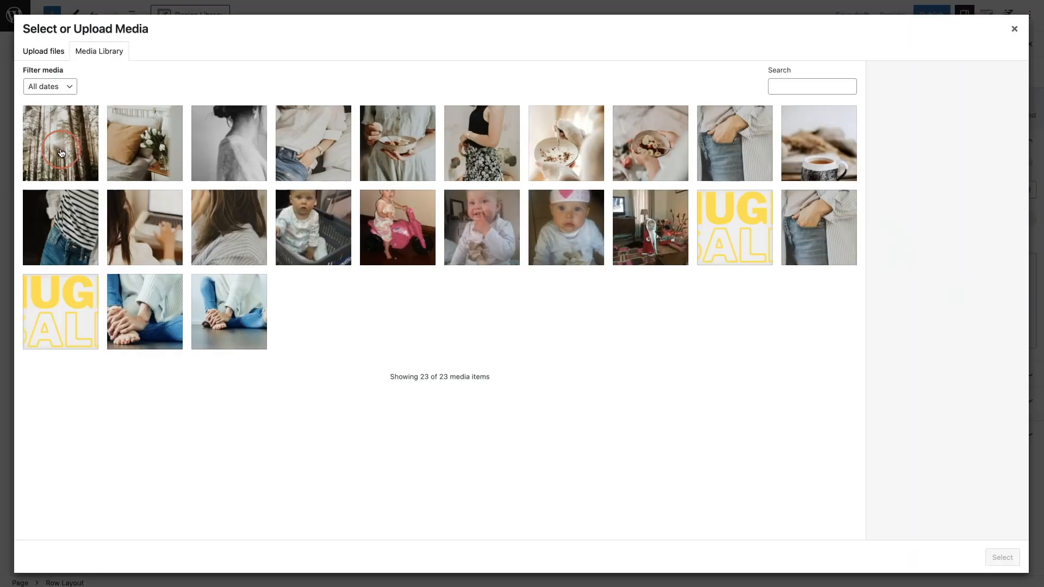
left_click(60, 142)
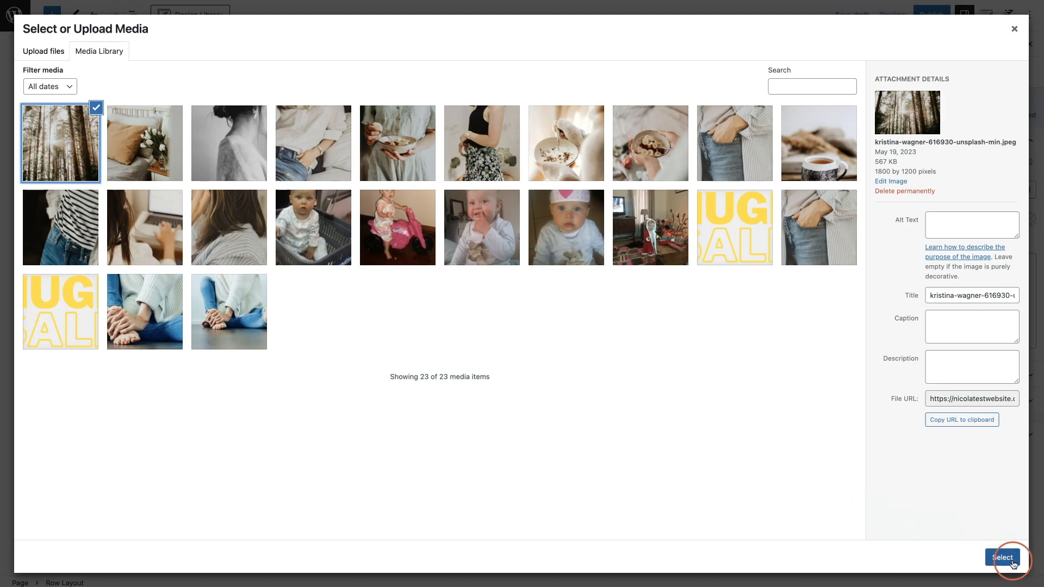
left_click(1002, 557)
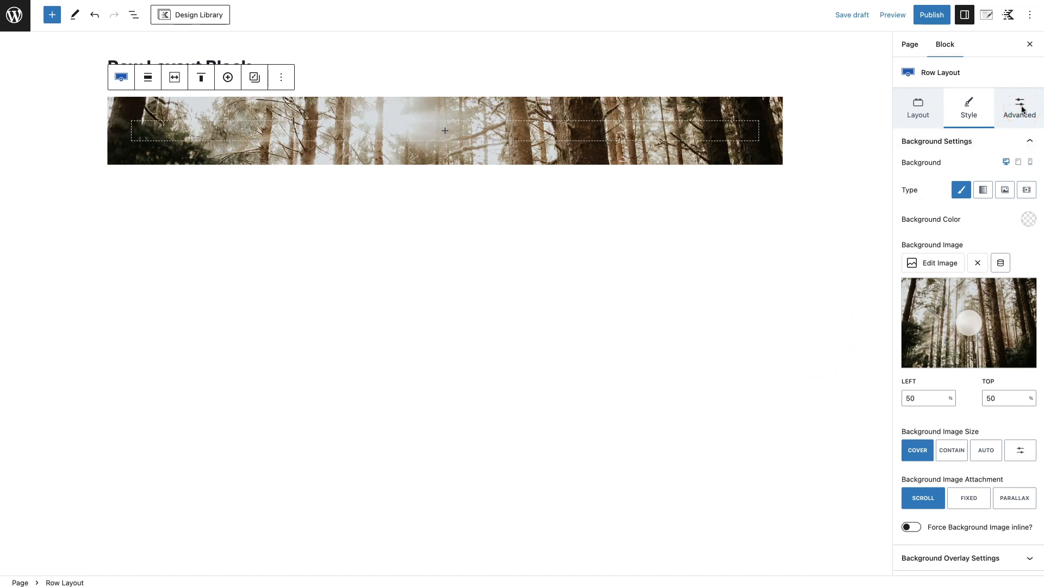
Set the row's minimum height to 604 px in the advanced structure settings
left_click(1019, 108)
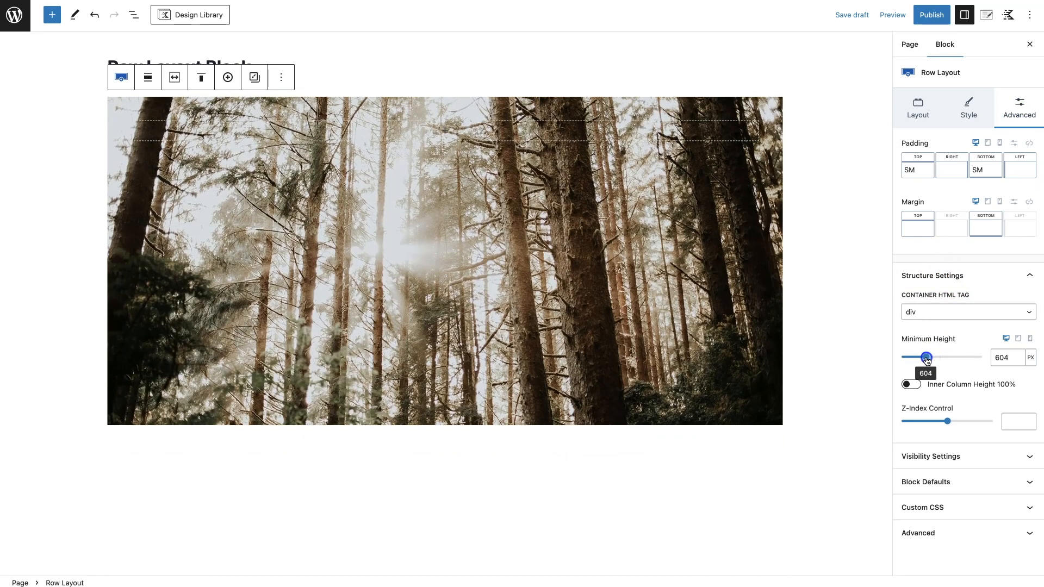
left_click(969, 108)
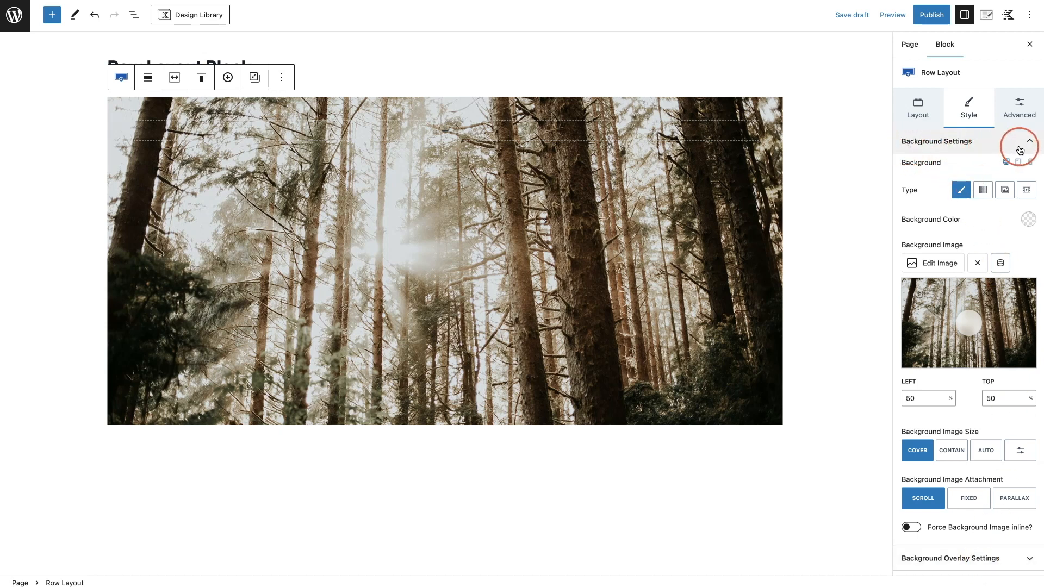
In Background Overlay Settings, switch the overlay type from solid colour to gradient
left_click(1028, 142)
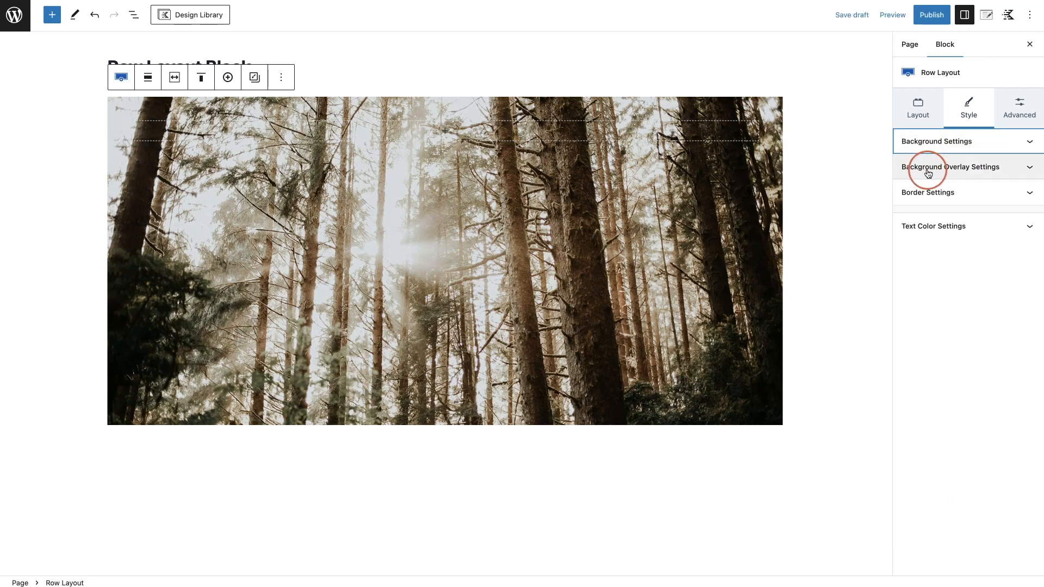
left_click(951, 166)
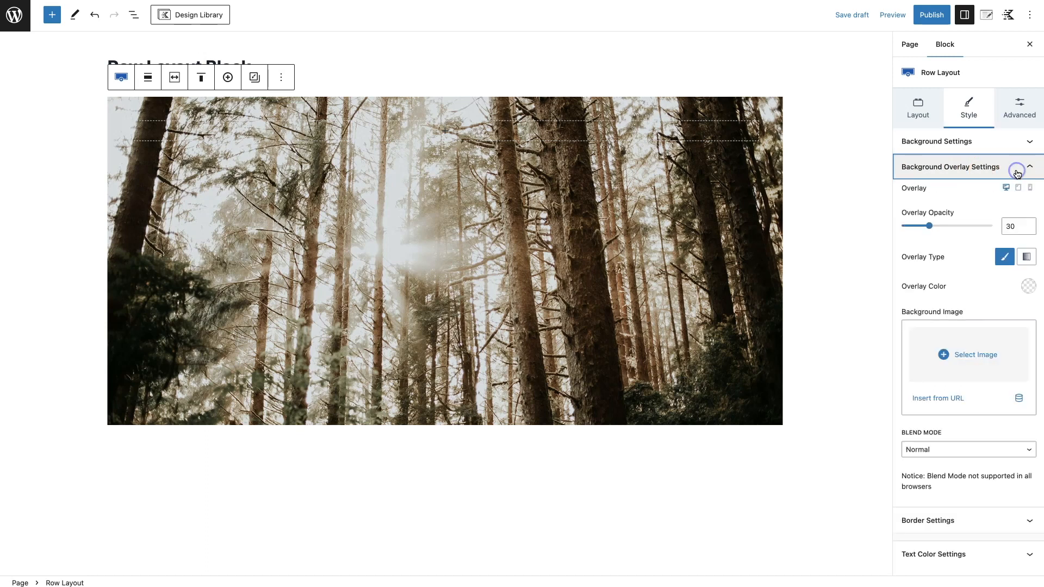
mouse_move(910, 265)
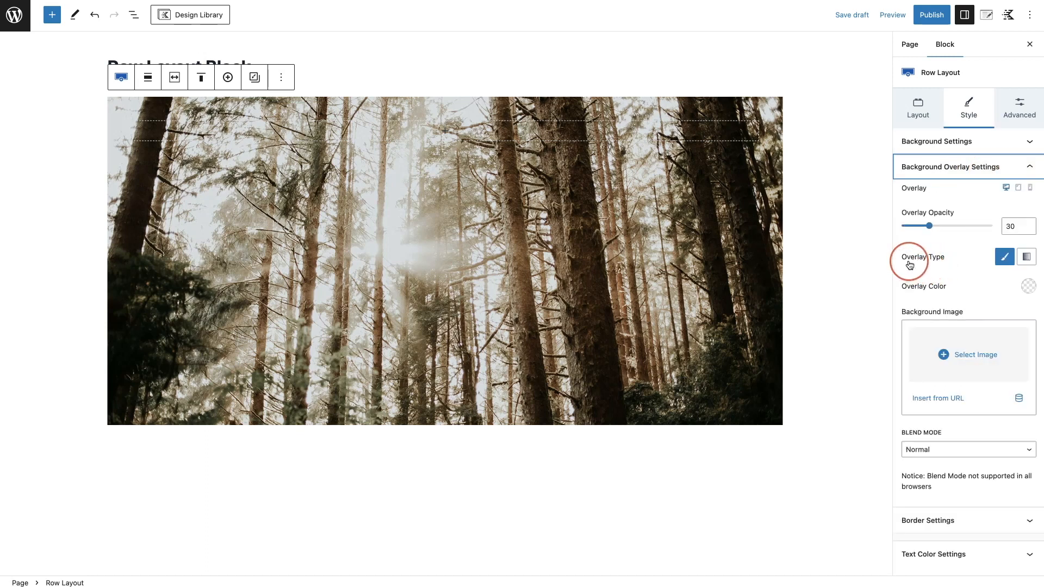
left_click(1025, 257)
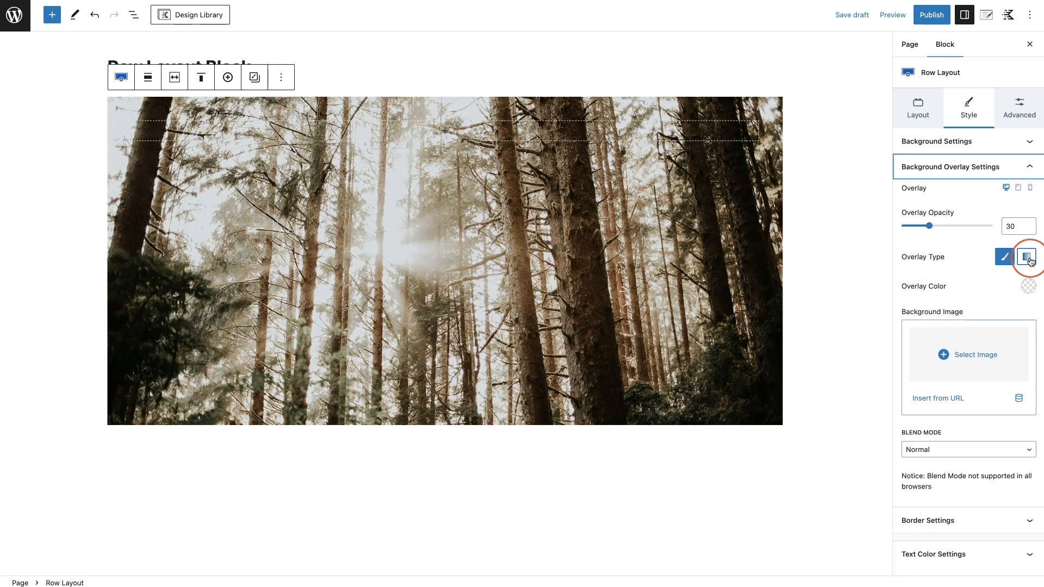
left_click(1025, 257)
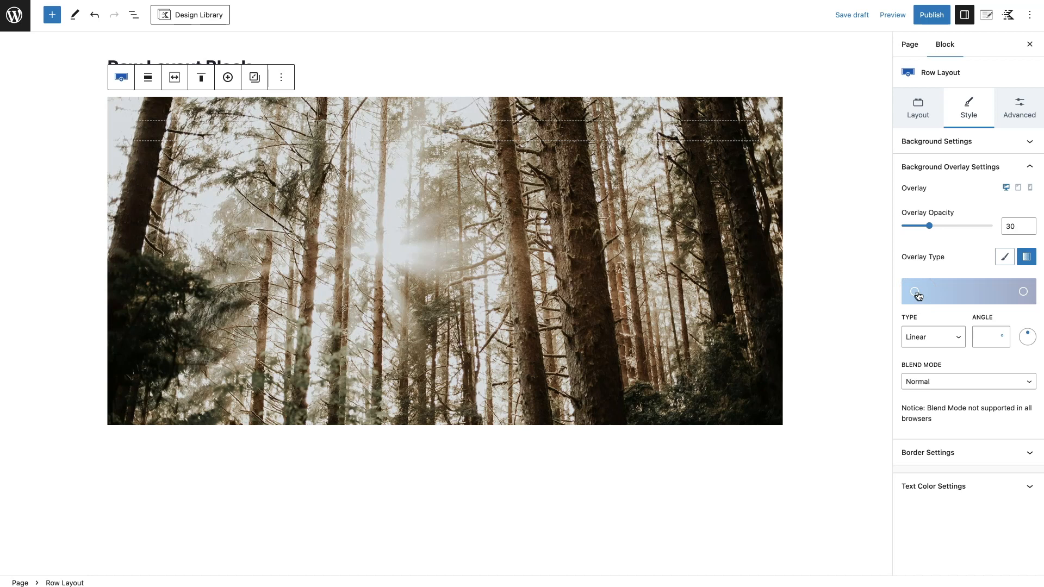
Edit the gradient stops toward orange #e27324 and teal #14a0b2
left_click(916, 292)
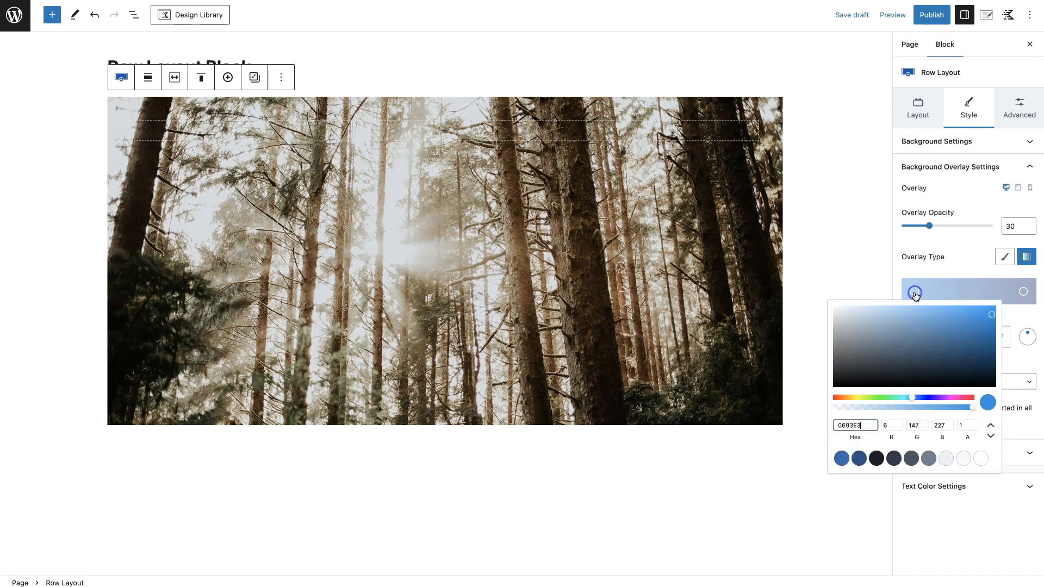
left_click(915, 292)
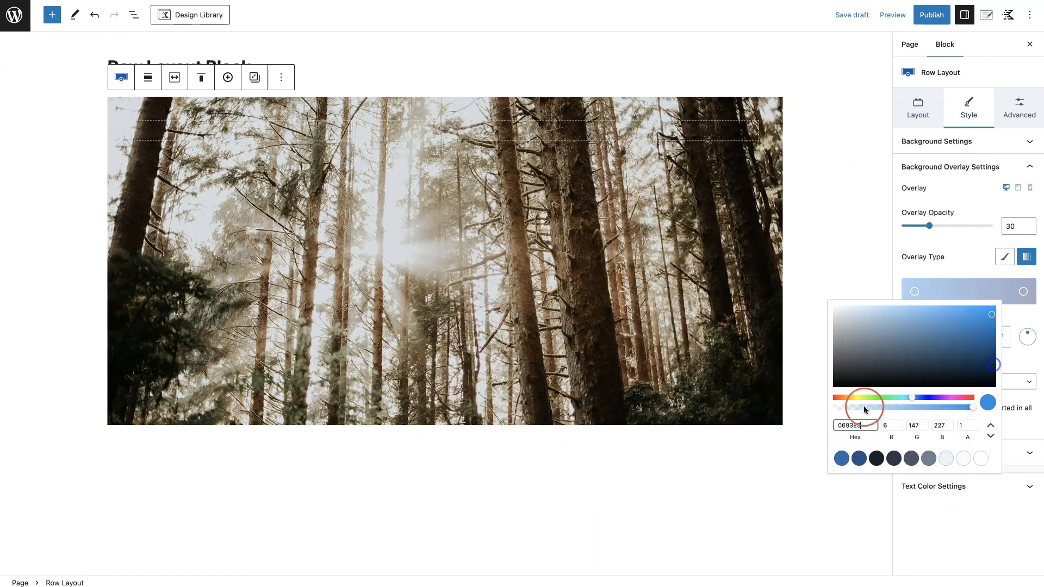
left_click(1024, 292)
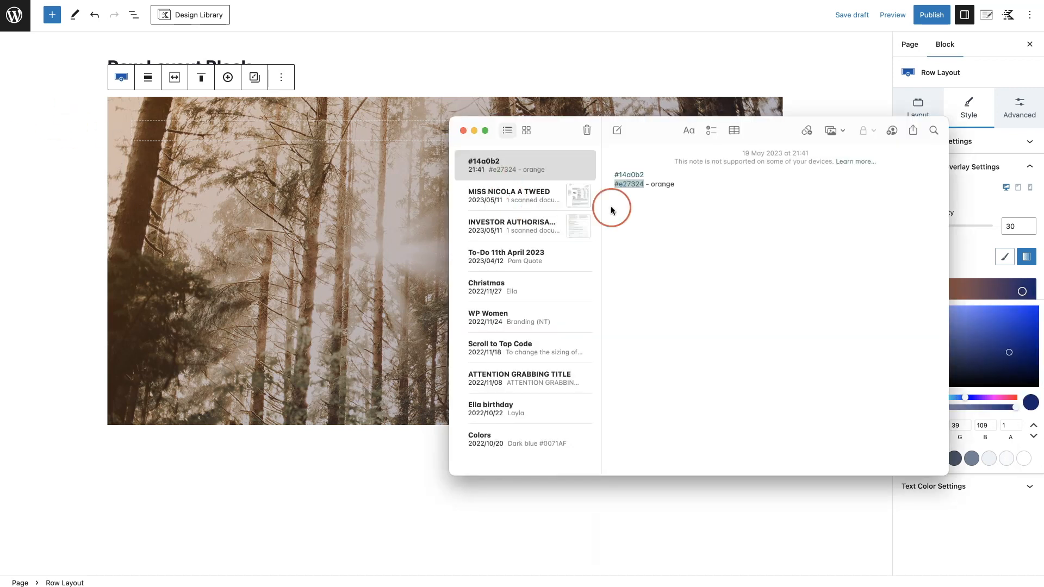
mouse_move(969, 358)
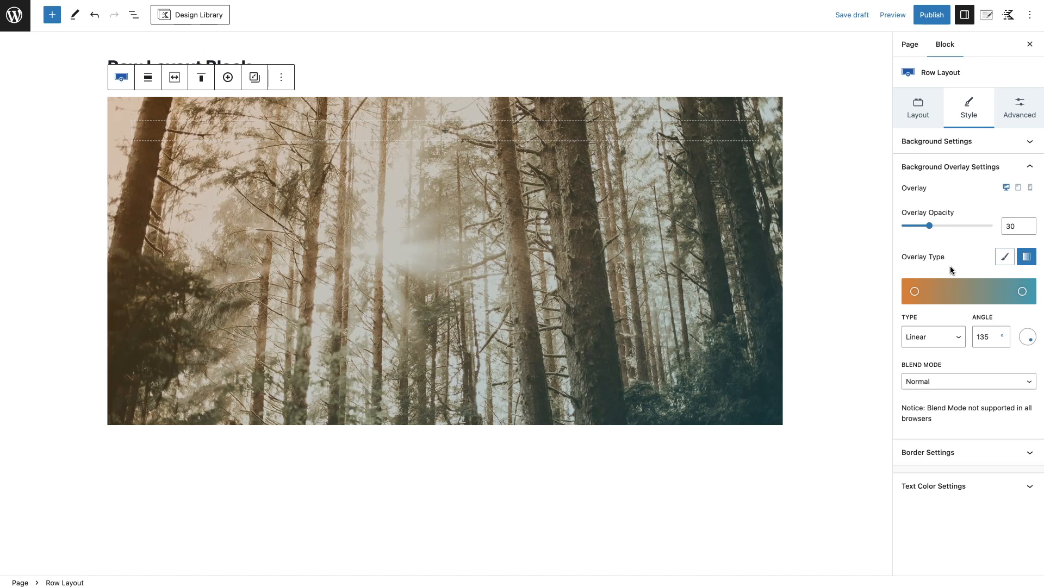
Push the orange and teal stops together for a hard edge and rotate the gradient angle to 60°
left_click(914, 291)
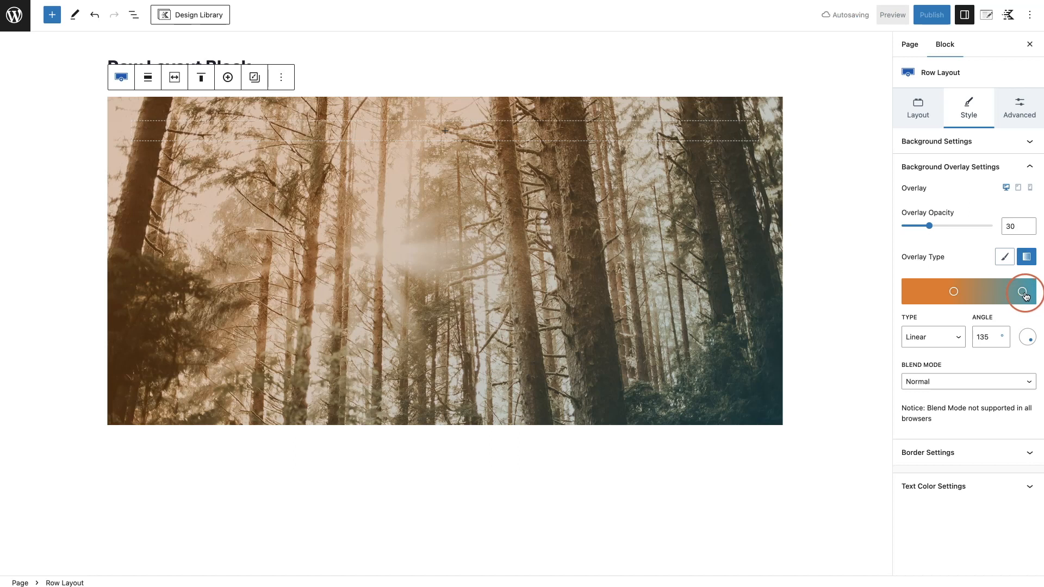
left_click(1026, 291)
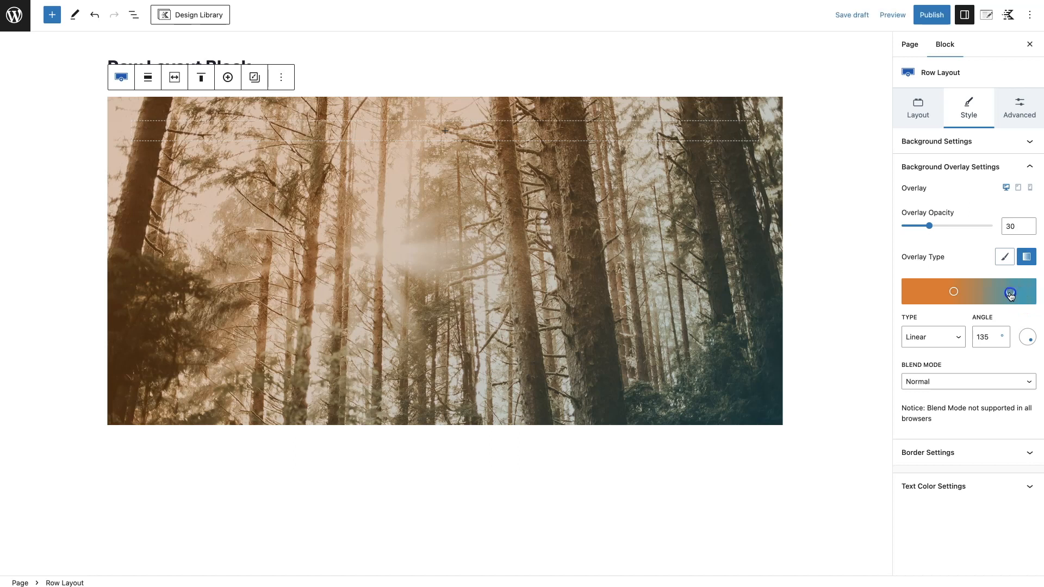
left_click_drag(1010, 291, 960, 293)
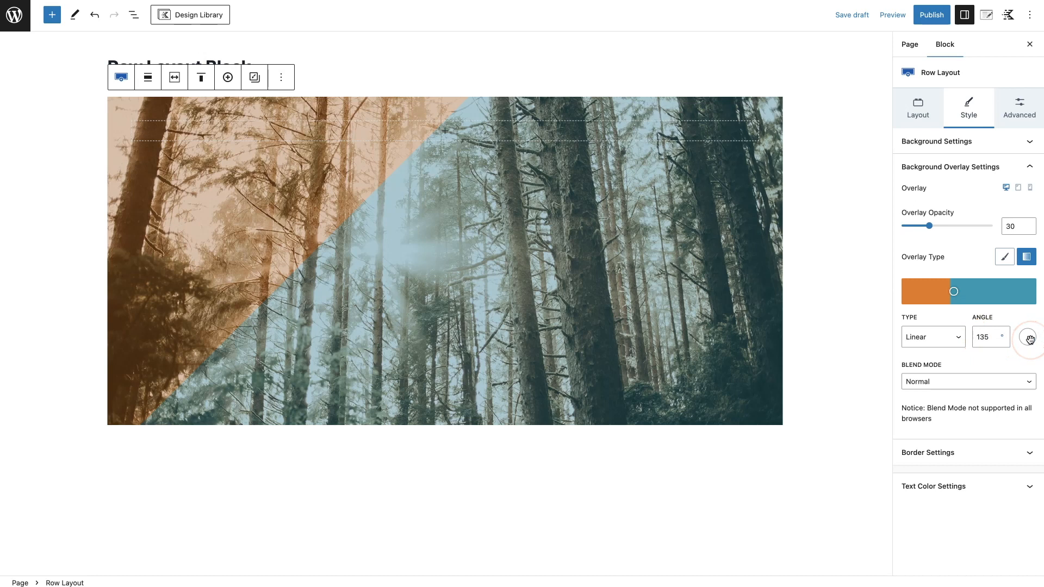
left_click_drag(1028, 336, 1025, 339)
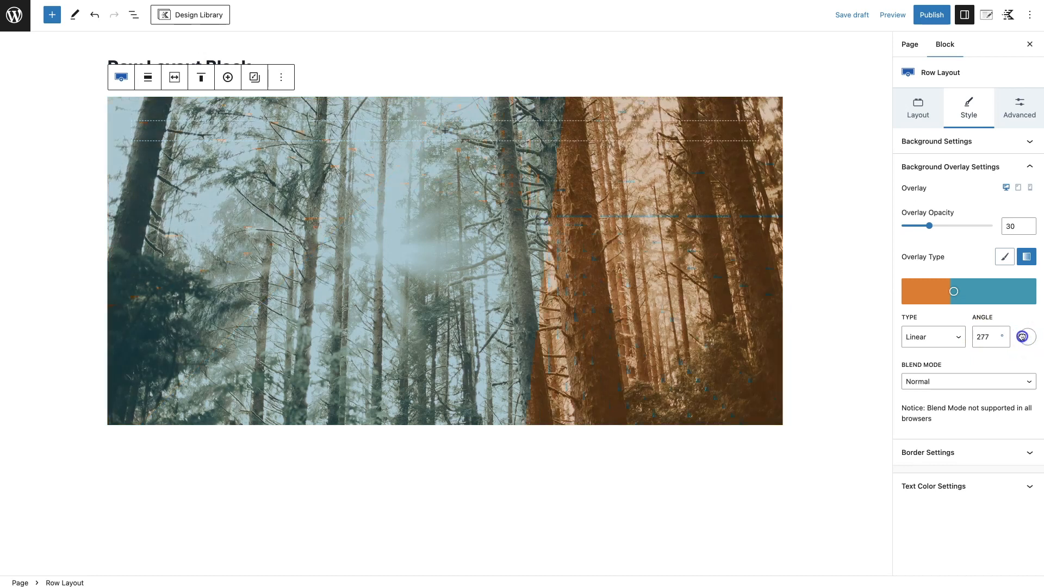
left_click(1026, 336)
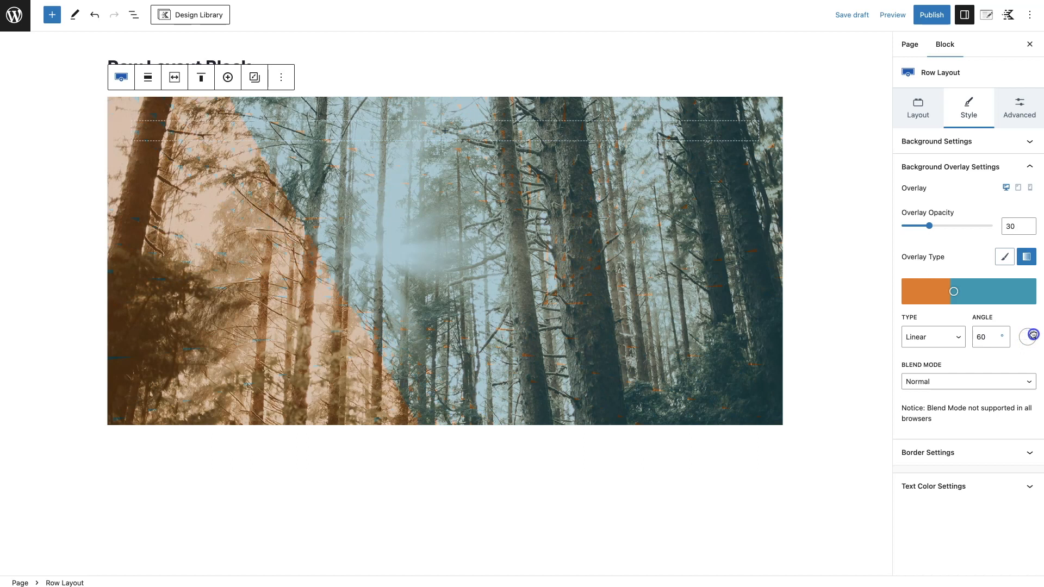